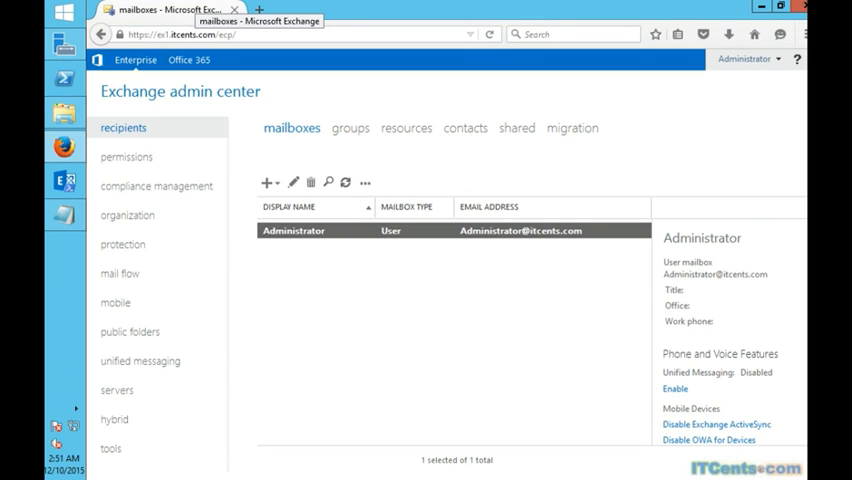
mouse_move(436, 48)
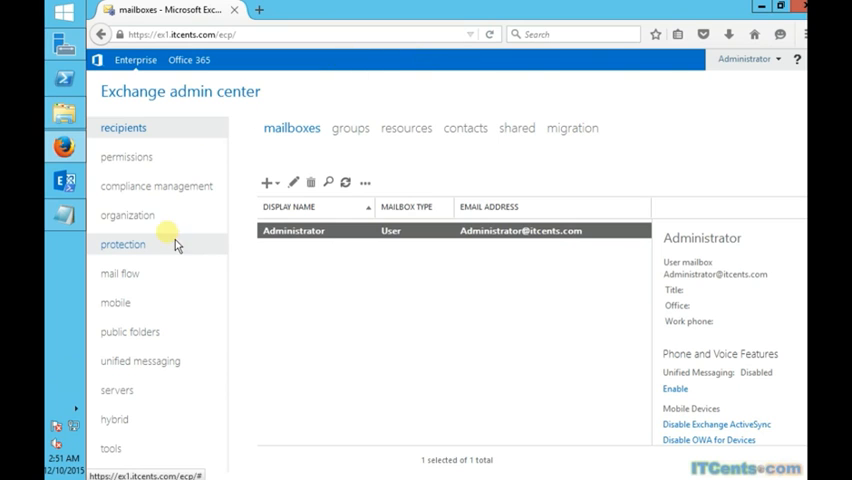
mouse_move(120, 272)
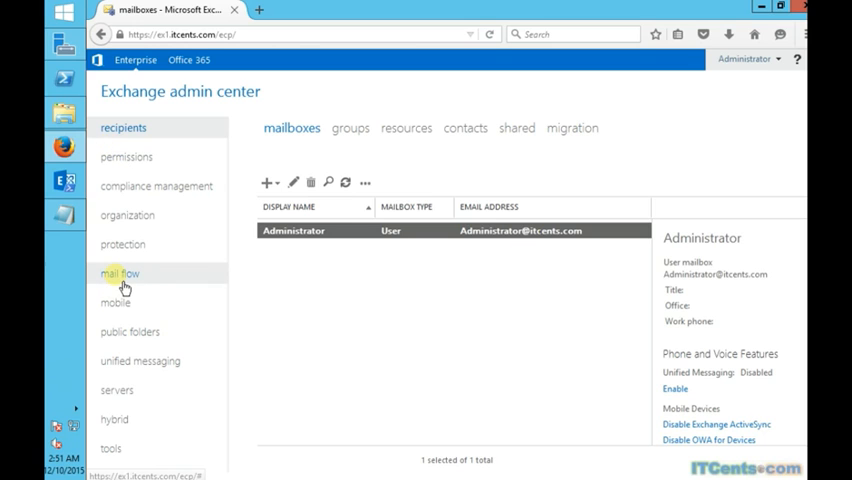
Step: Show the mail flow accepted domains, listing ITCents.com as authoritative
left_click(120, 272)
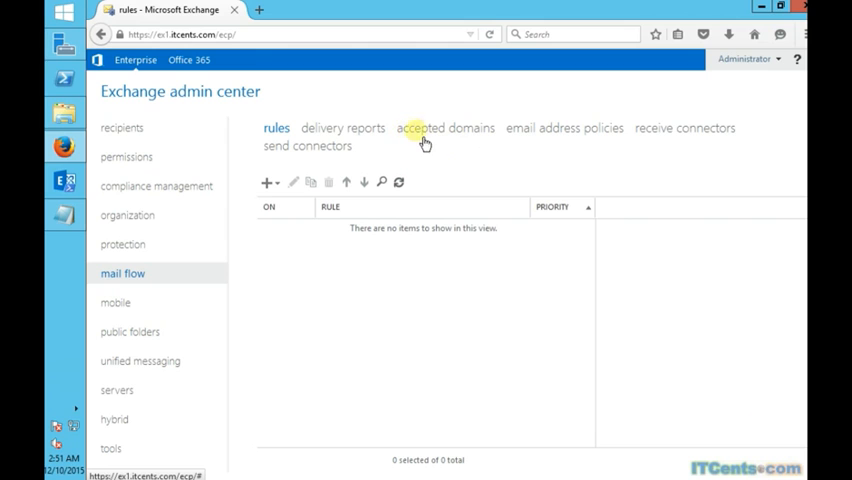
left_click(446, 128)
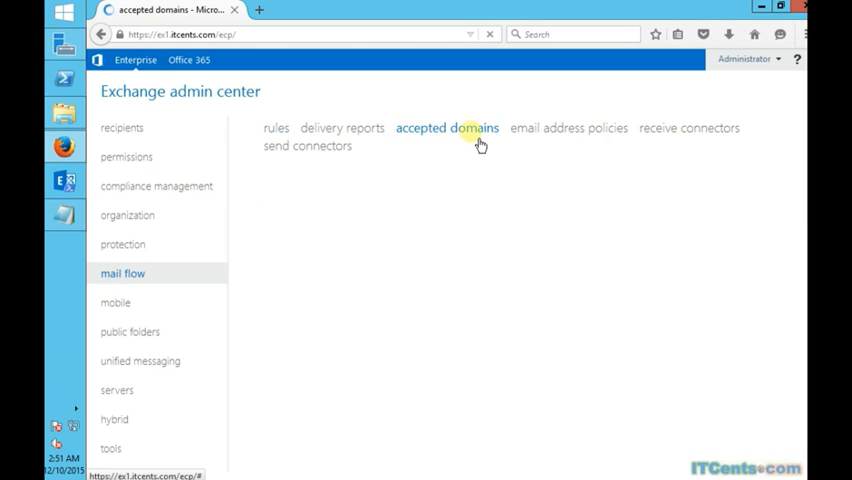
left_click(448, 128)
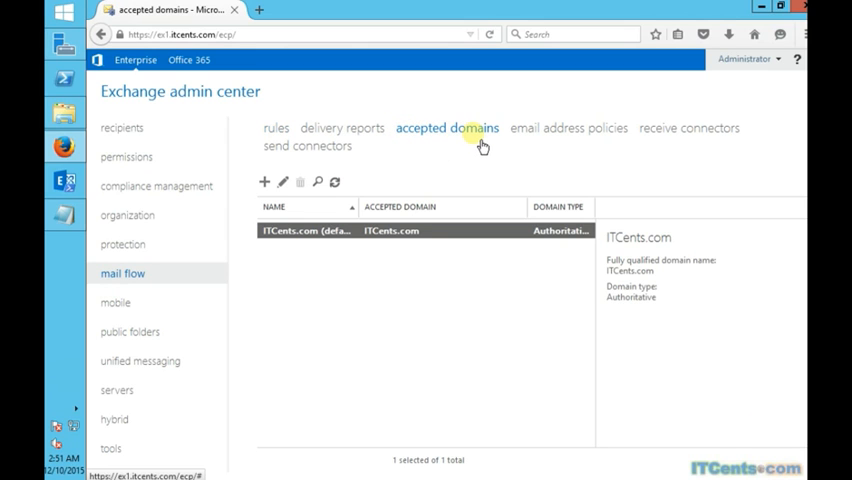
mouse_move(476, 140)
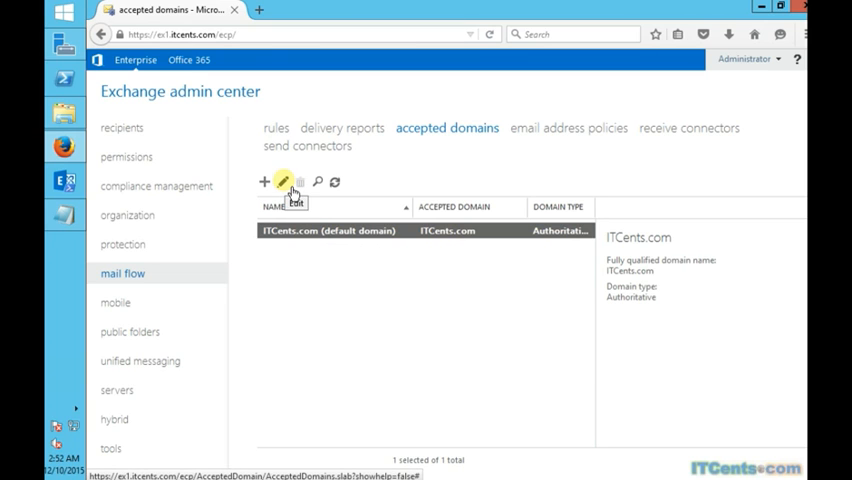
Step: Edit the ITCents.com accepted domain, shown as authoritative and default
left_click(284, 180)
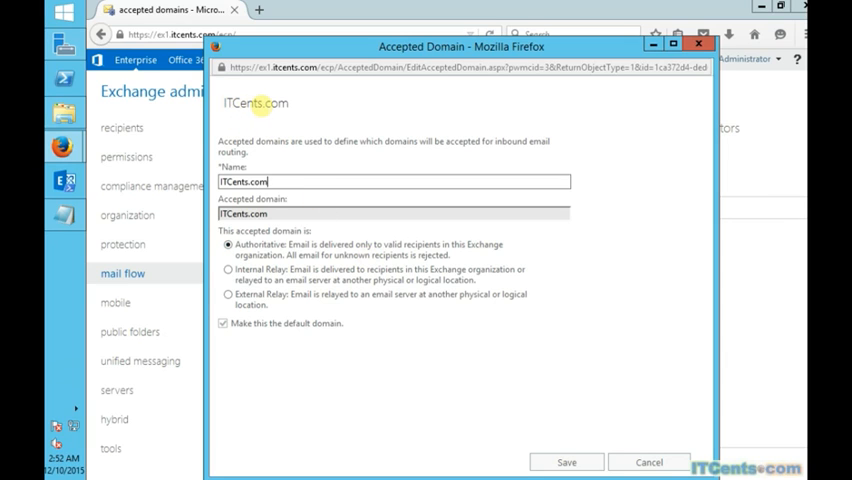
mouse_move(300, 112)
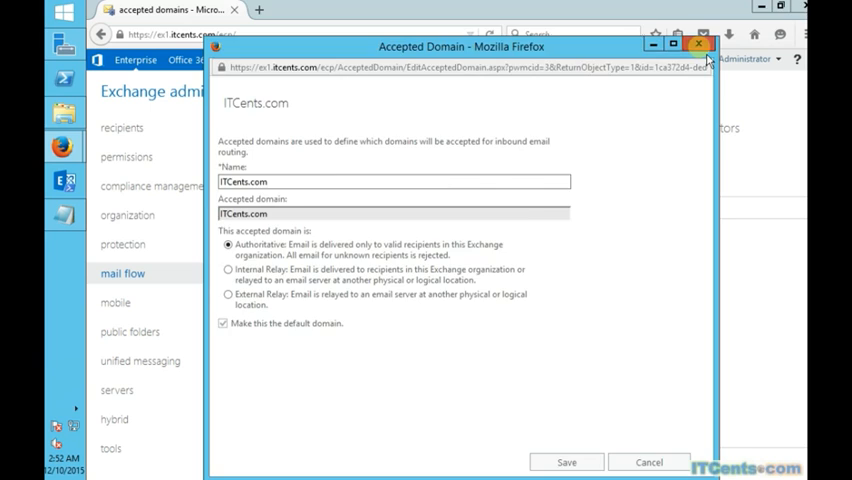
Step: Close the ITCents.com settings, start a new accepted domain and cancel it
left_click(700, 44)
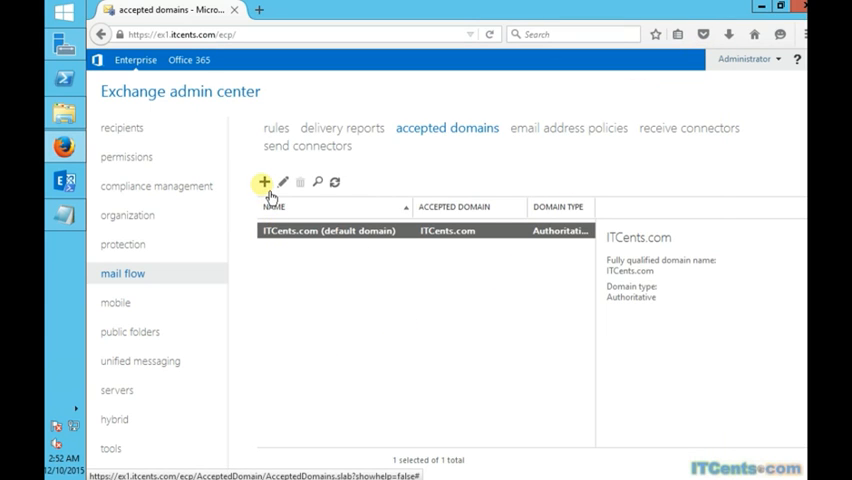
left_click(264, 180)
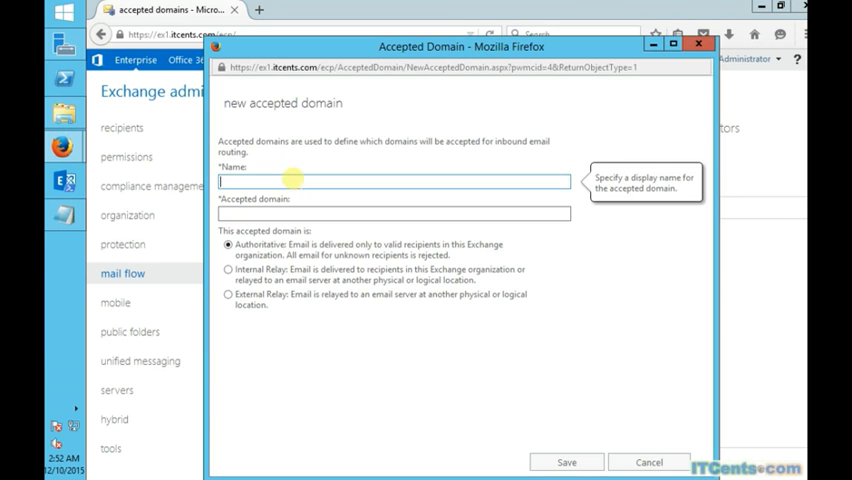
left_click(394, 212)
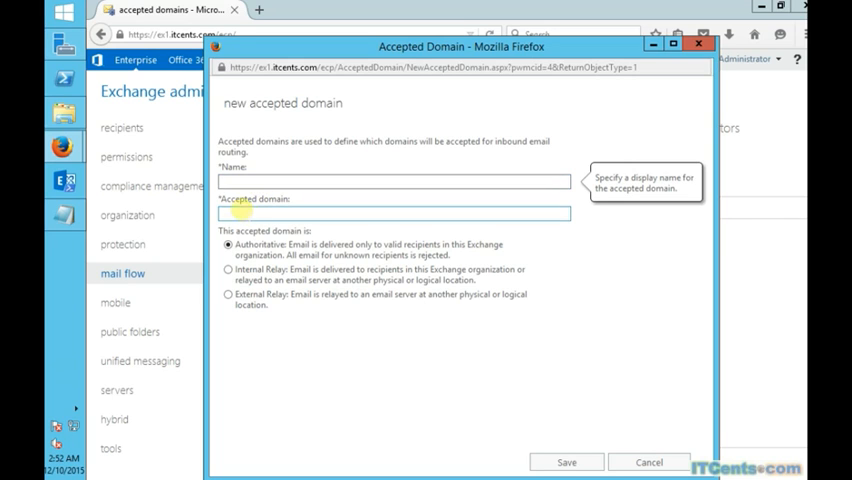
mouse_move(328, 212)
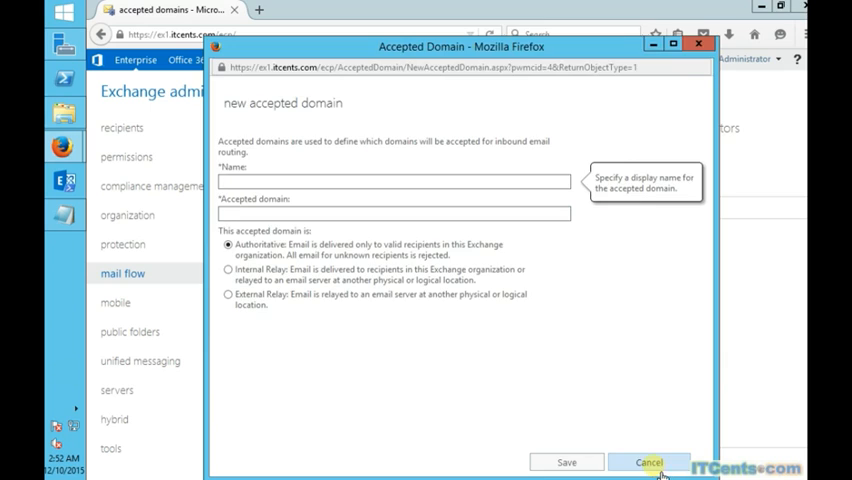
left_click(648, 462)
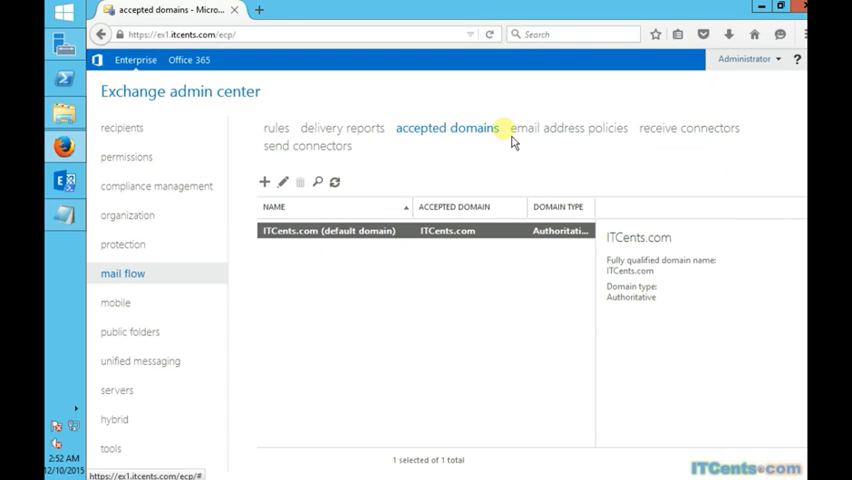
left_click(566, 128)
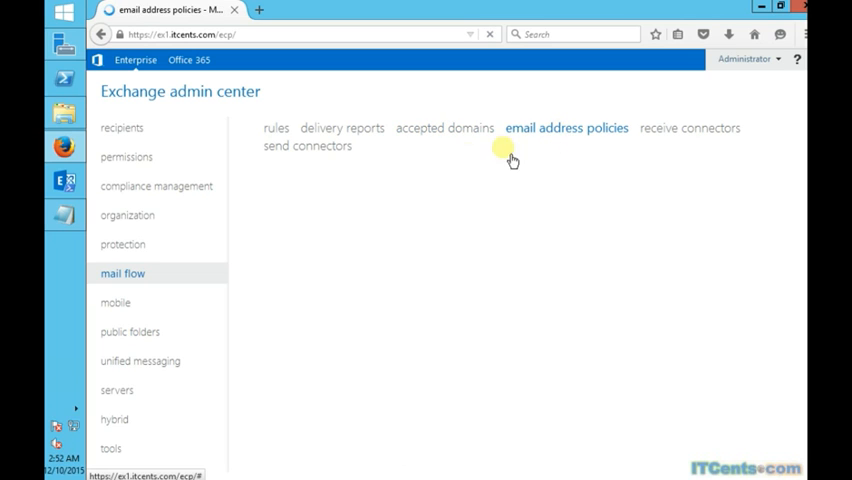
left_click(566, 128)
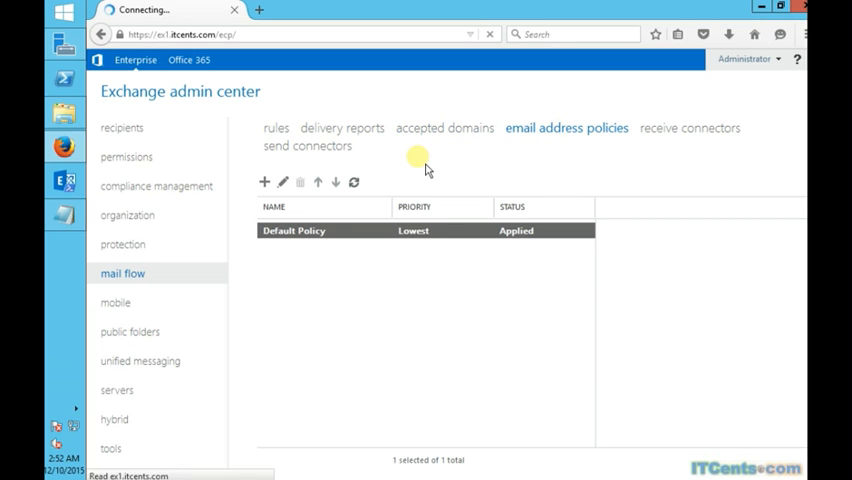
left_click(294, 230)
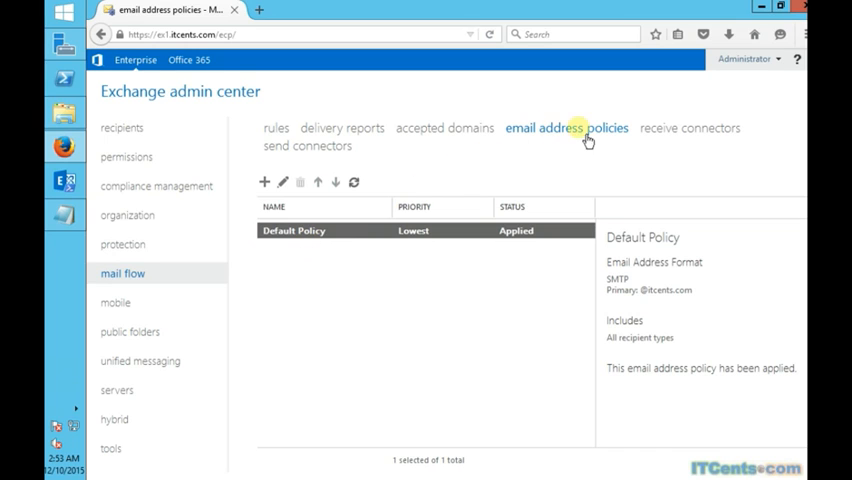
mouse_move(296, 208)
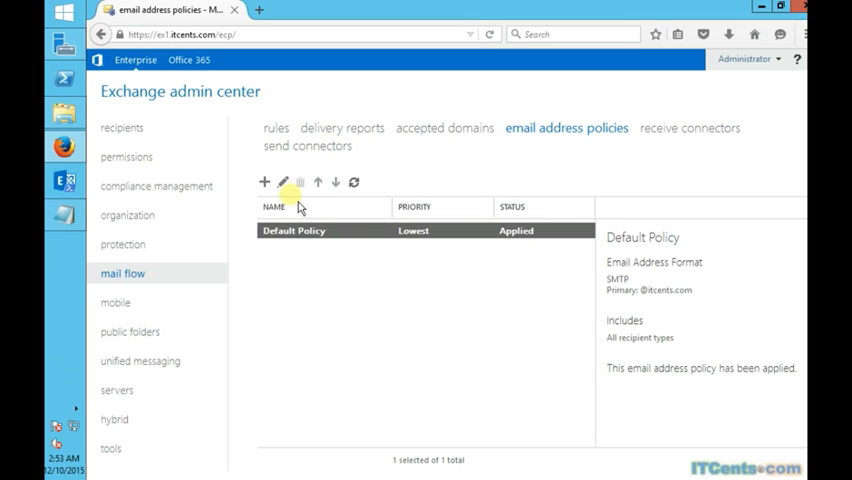
left_click(282, 180)
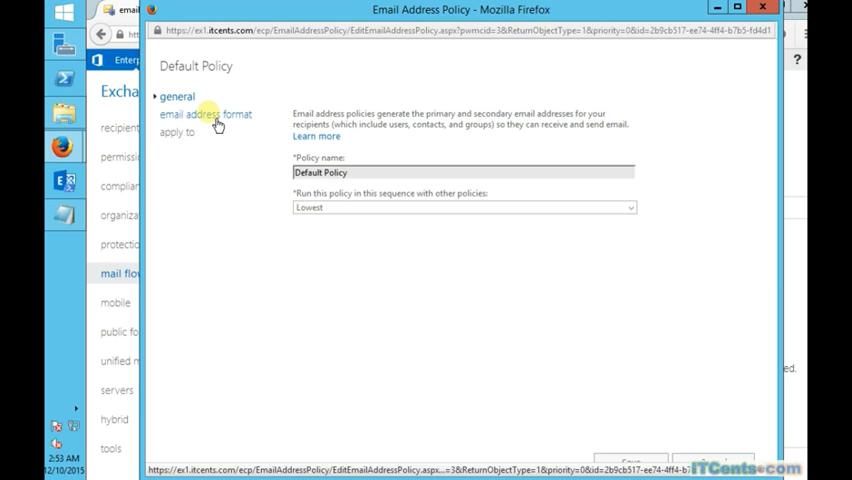
left_click(210, 114)
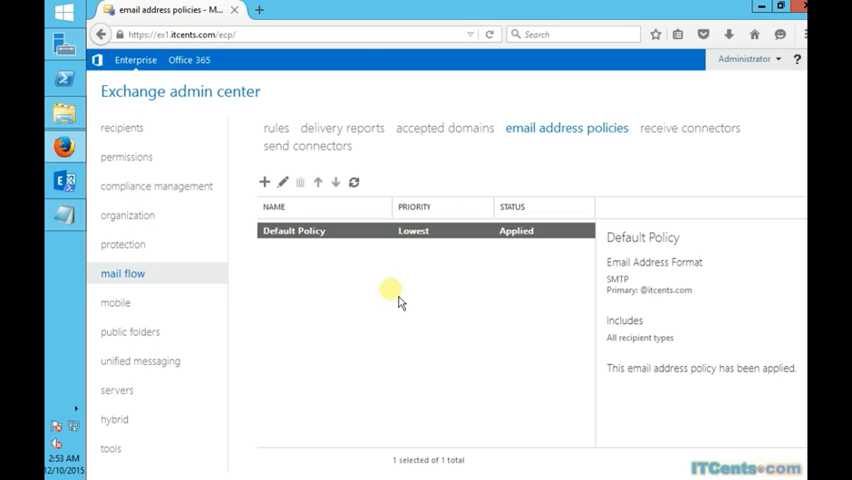
left_click(264, 182)
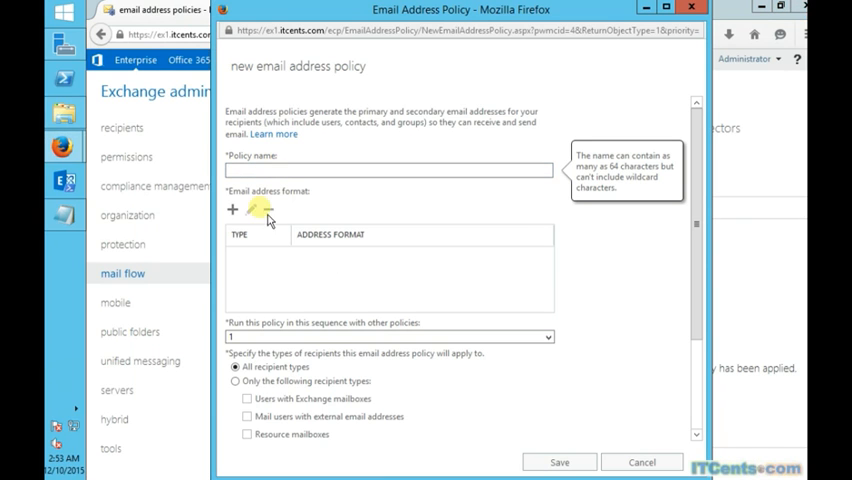
left_click(232, 210)
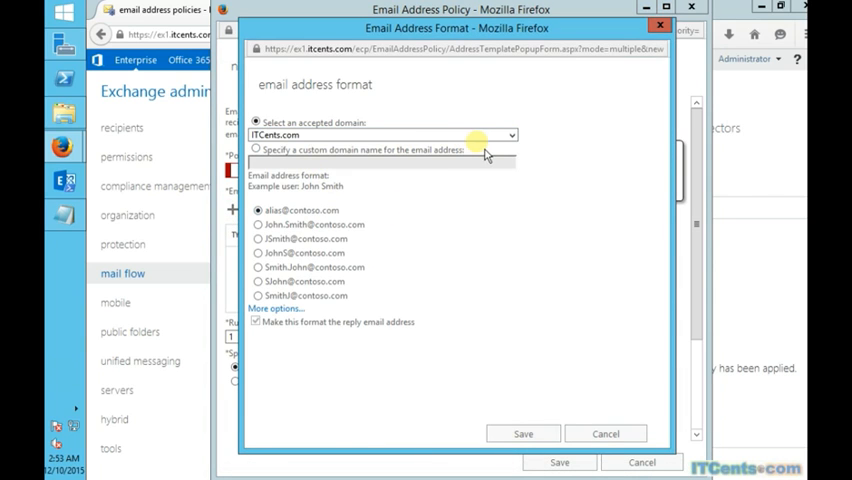
left_click(512, 134)
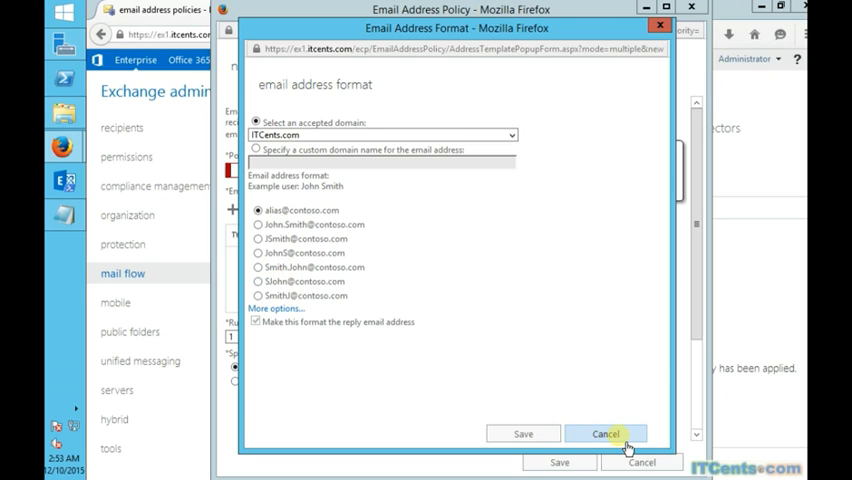
left_click(604, 432)
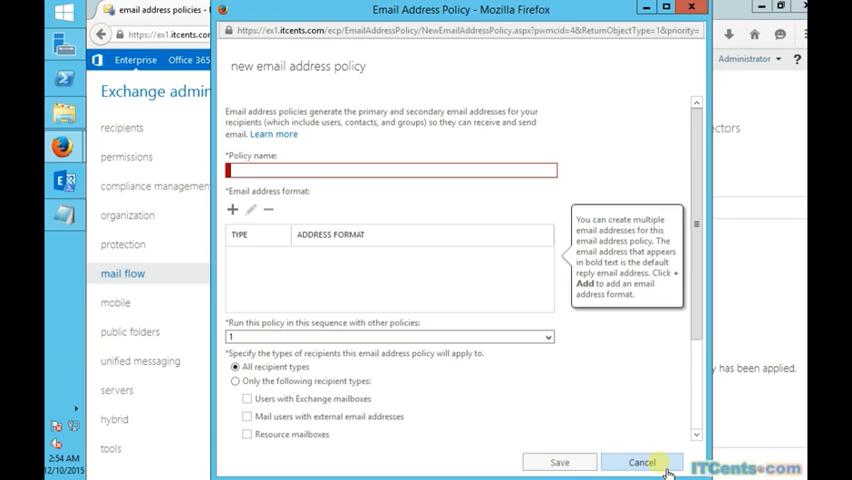
left_click(642, 462)
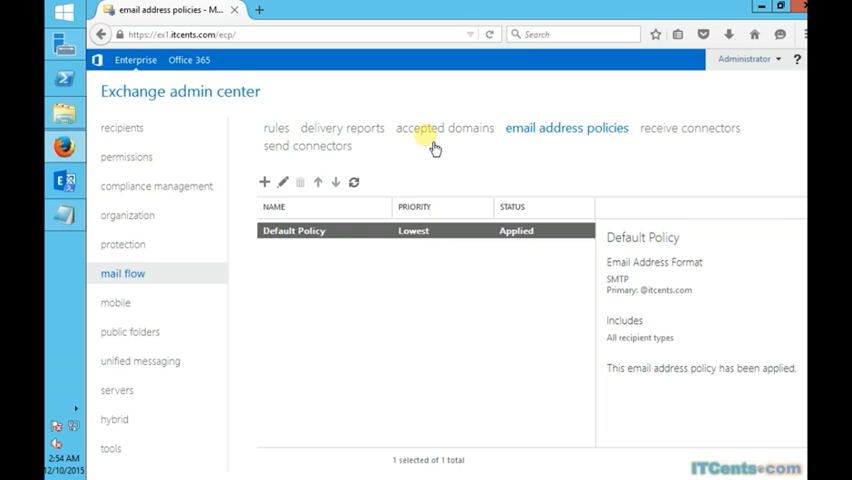
left_click(444, 128)
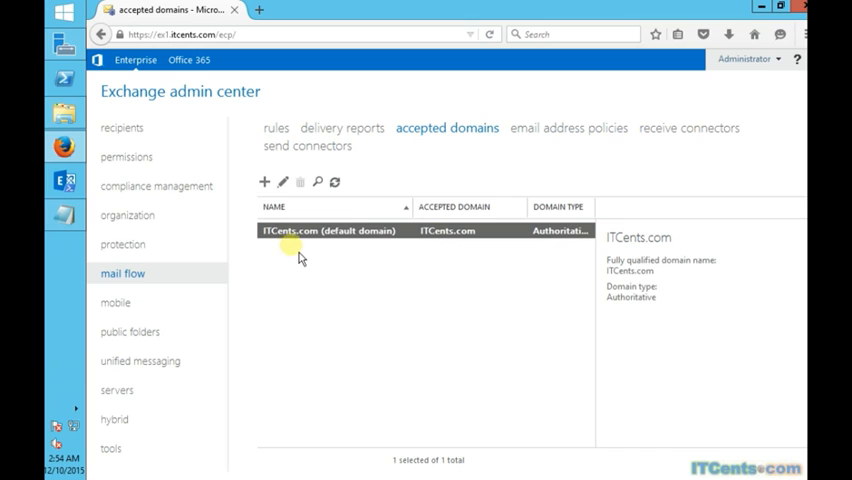
left_click(566, 128)
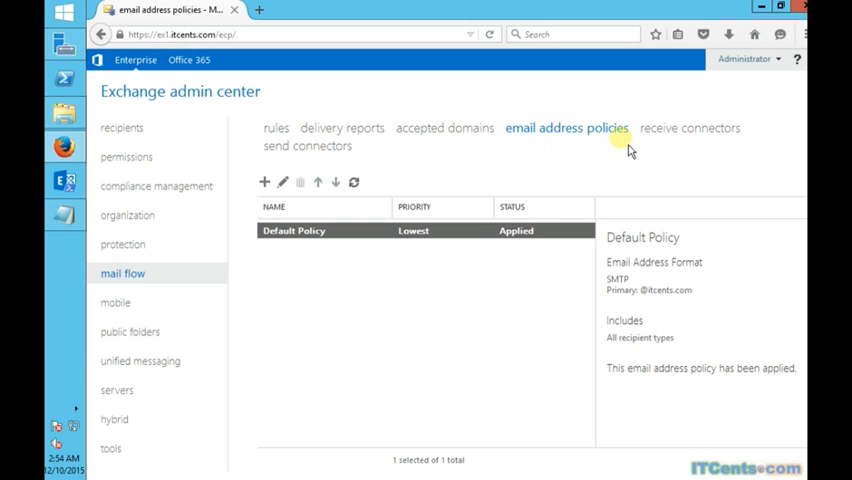
mouse_move(586, 144)
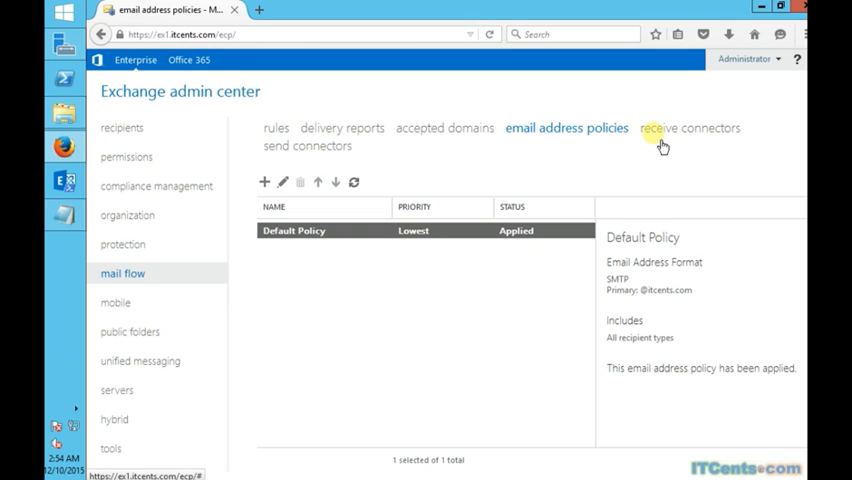
Step: Edit the Default Frontend EX1 receive connector and show its security permission groups
left_click(686, 128)
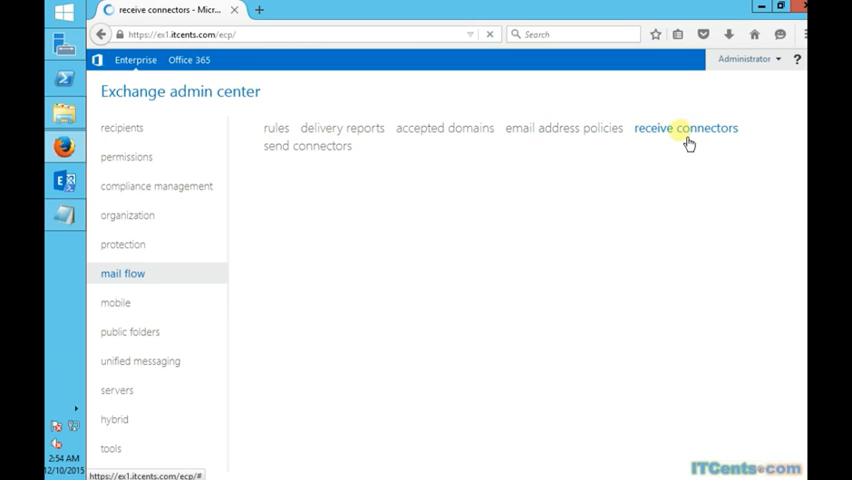
left_click(684, 128)
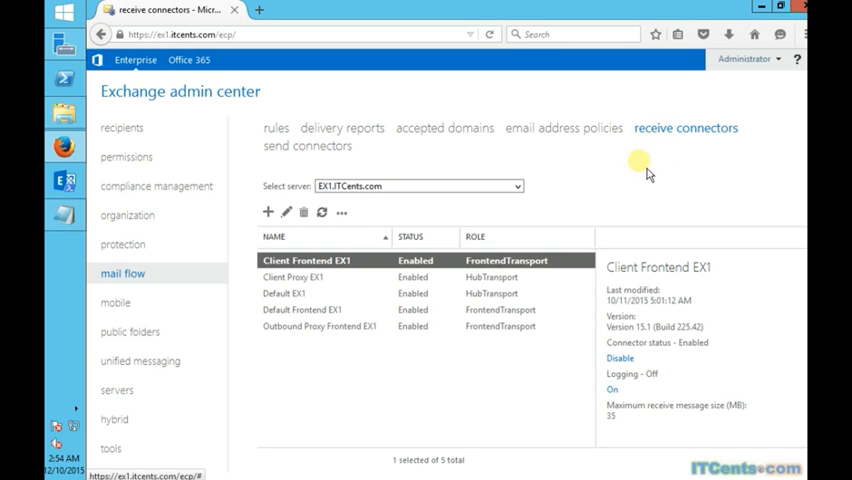
mouse_move(502, 340)
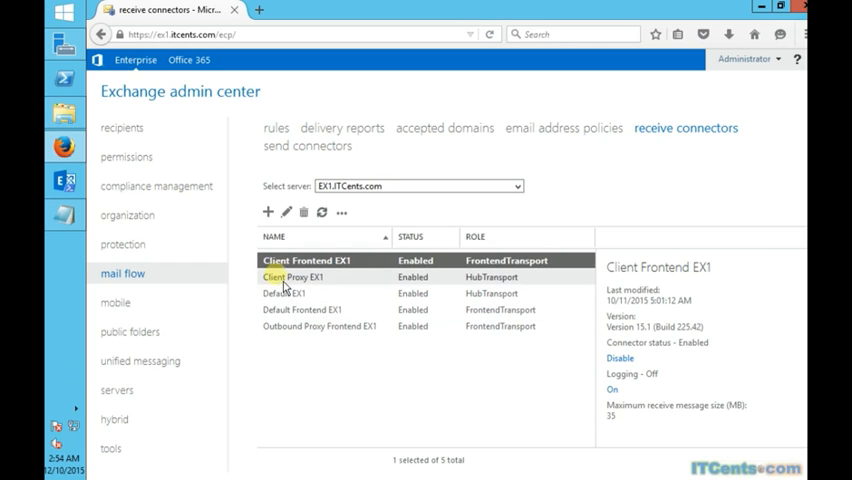
left_click(330, 308)
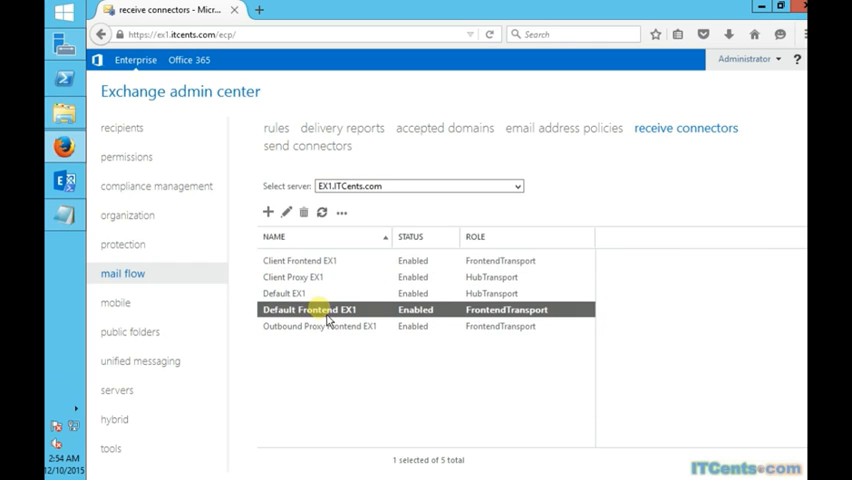
left_click(320, 308)
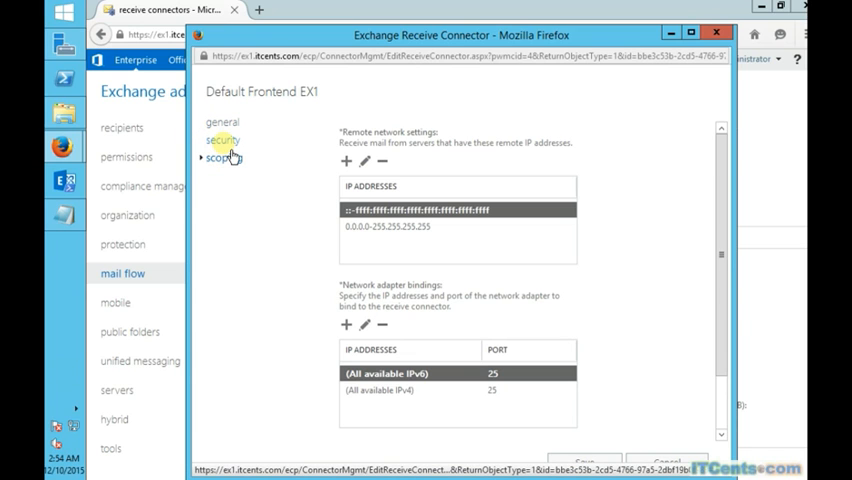
left_click(222, 140)
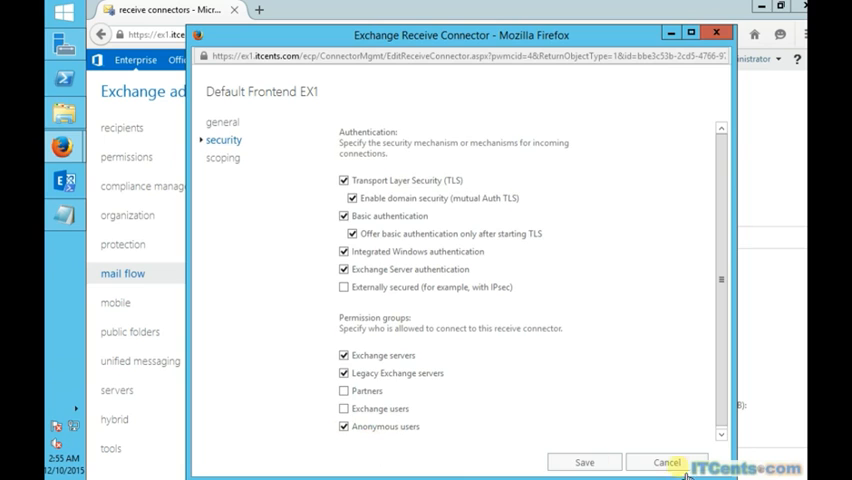
Step: Save the Default Frontend EX1 connector with anonymous users permitted
left_click(666, 462)
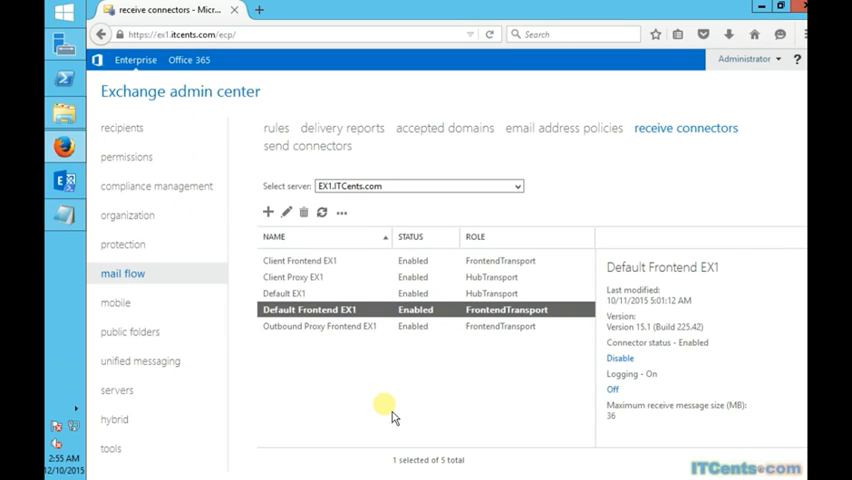
mouse_move(382, 392)
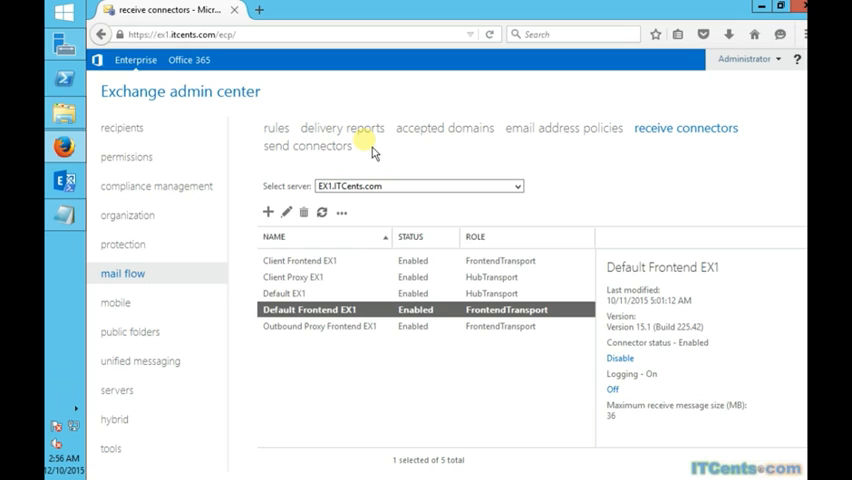
mouse_move(384, 160)
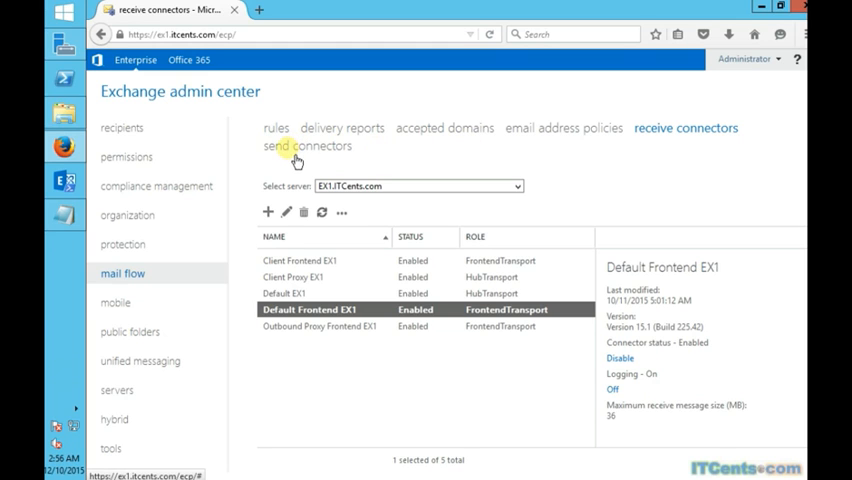
Step: Create a send connector named 'Outbound Emails' of type Internet
left_click(308, 144)
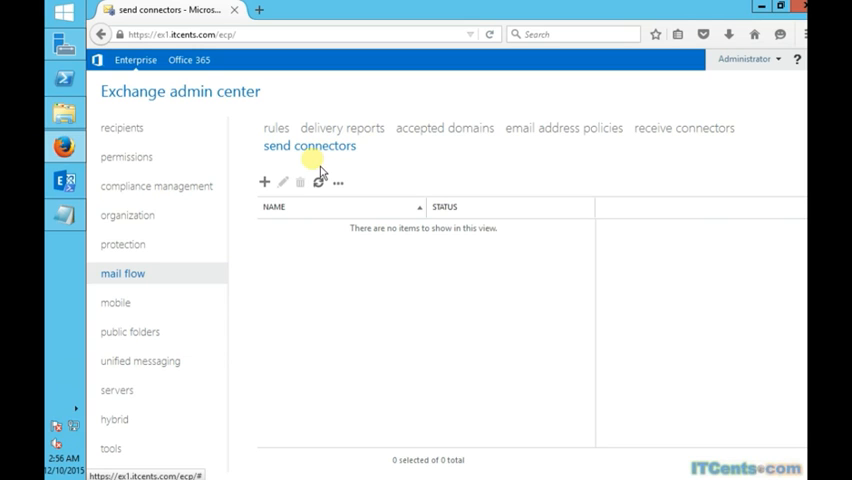
left_click(264, 182)
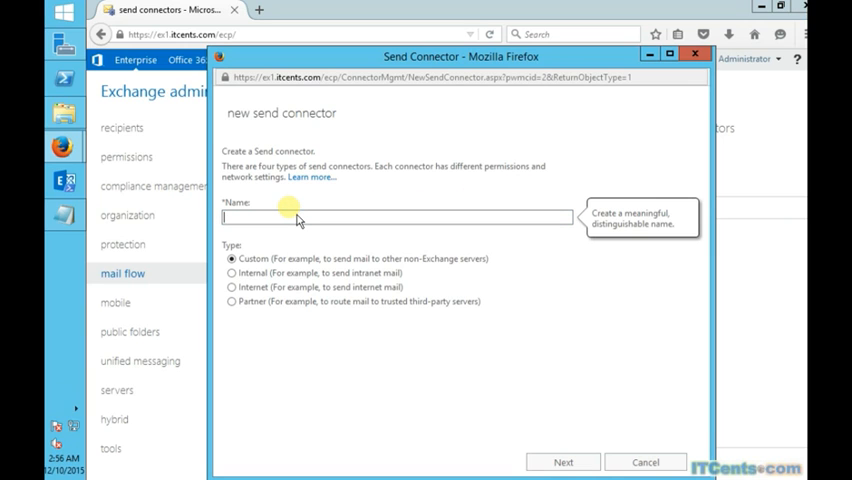
type("Outbound E")
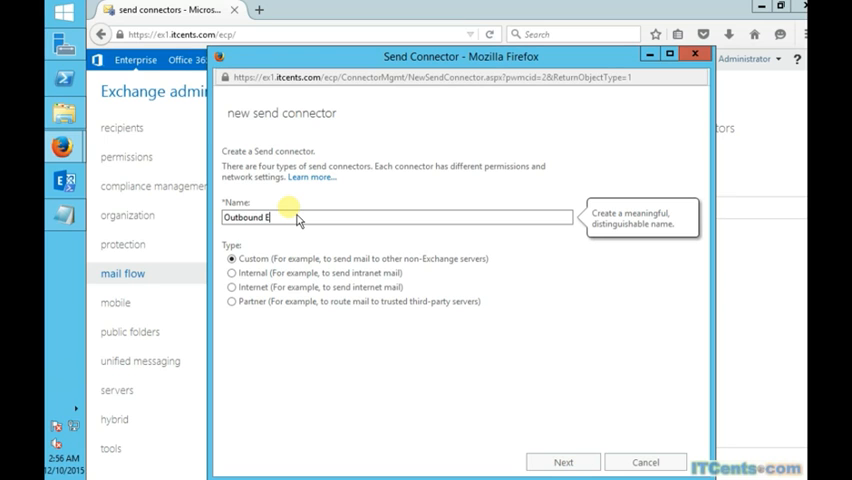
type("mails")
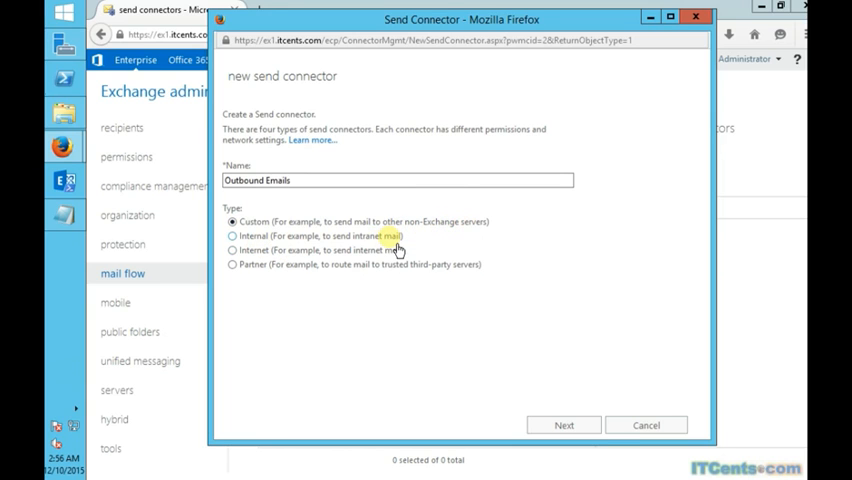
left_click(232, 250)
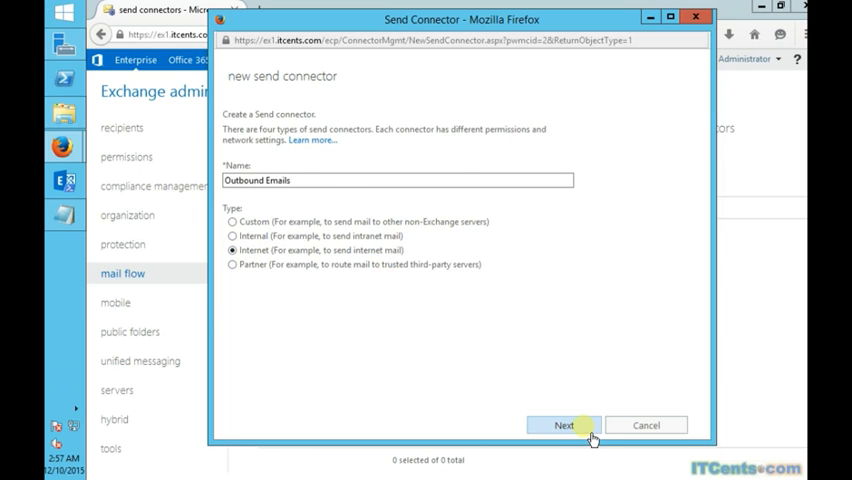
Step: Route the connector's mail via MX records of the recipient domain
left_click(564, 424)
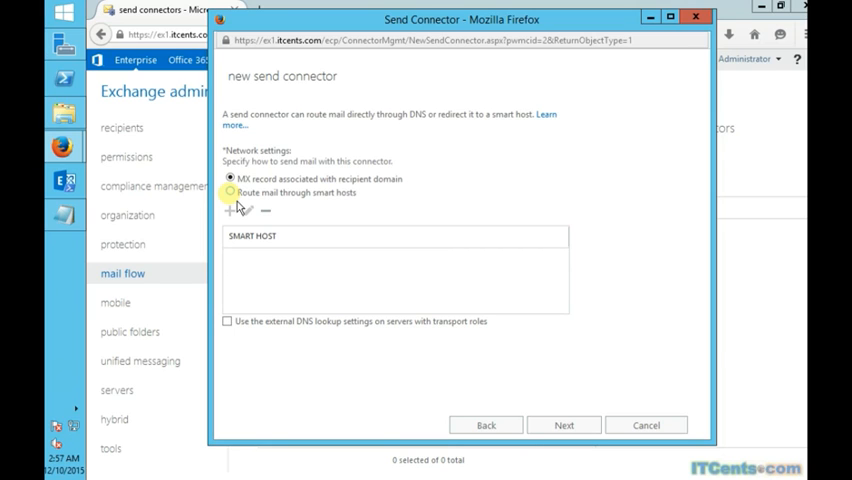
left_click(230, 192)
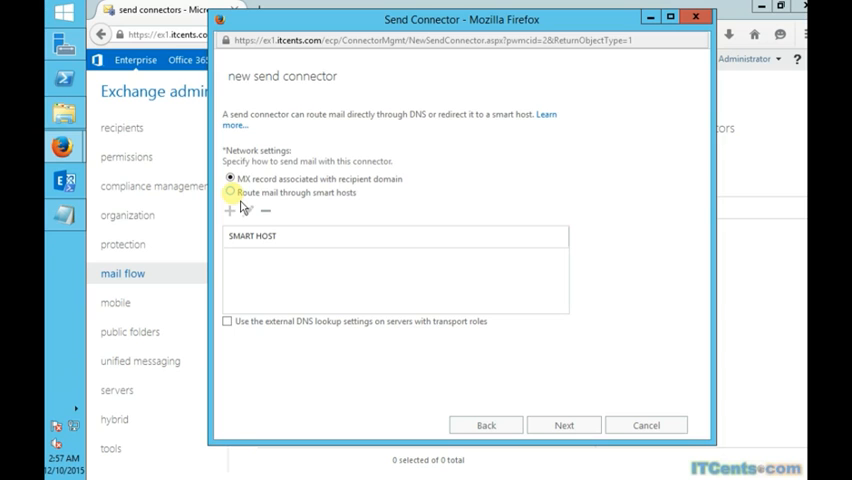
left_click(232, 178)
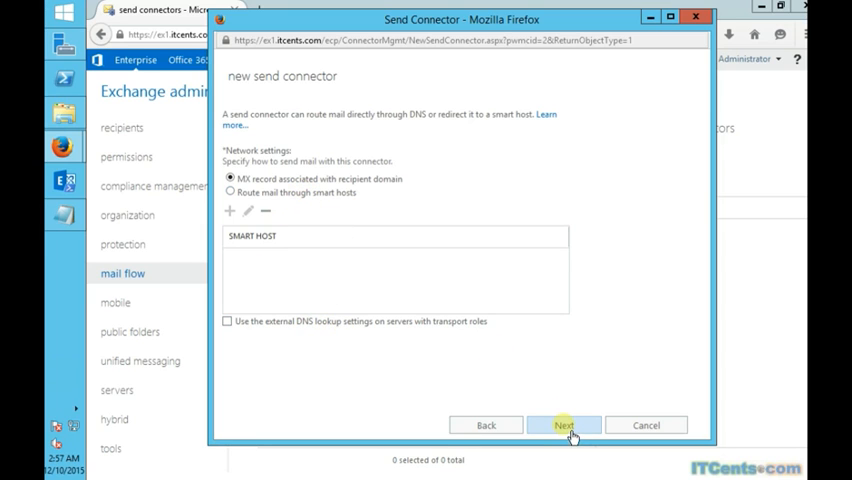
Step: Add an SMTP address space of * with cost 1 to the connector
left_click(564, 424)
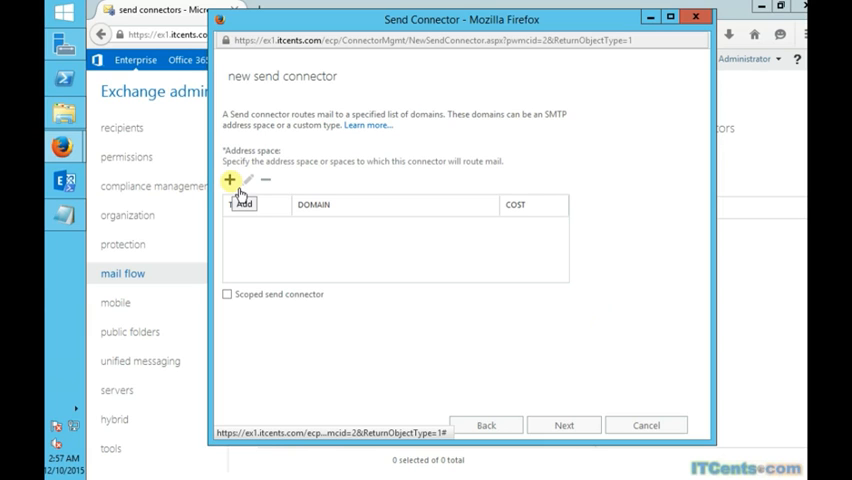
left_click(230, 180)
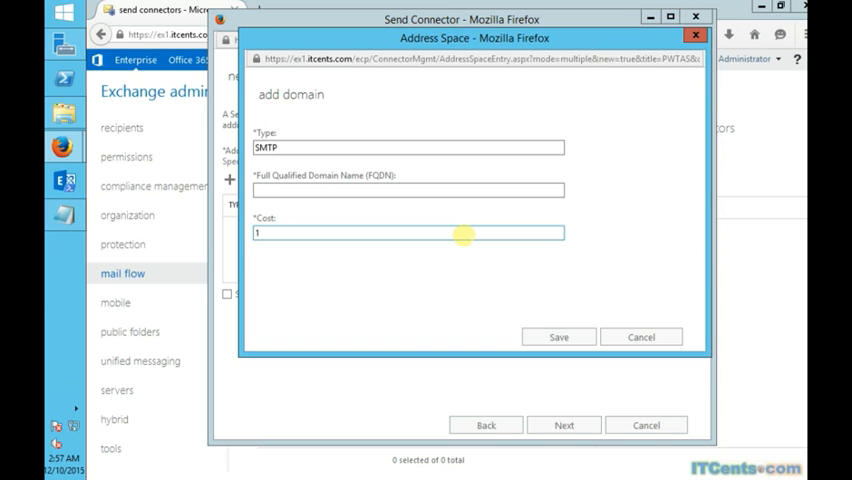
type("*")
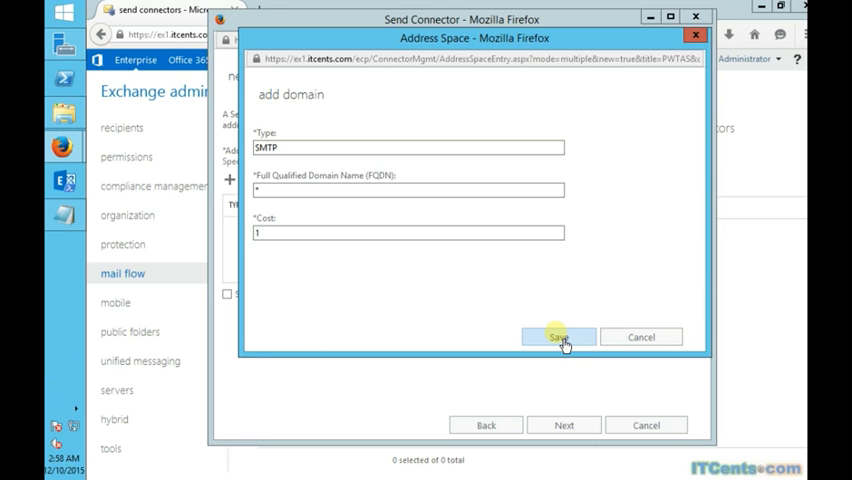
left_click(558, 336)
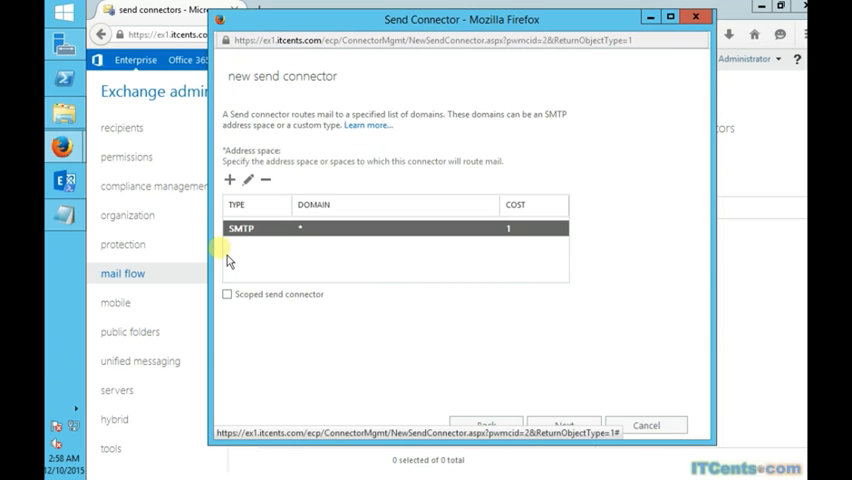
mouse_move(600, 356)
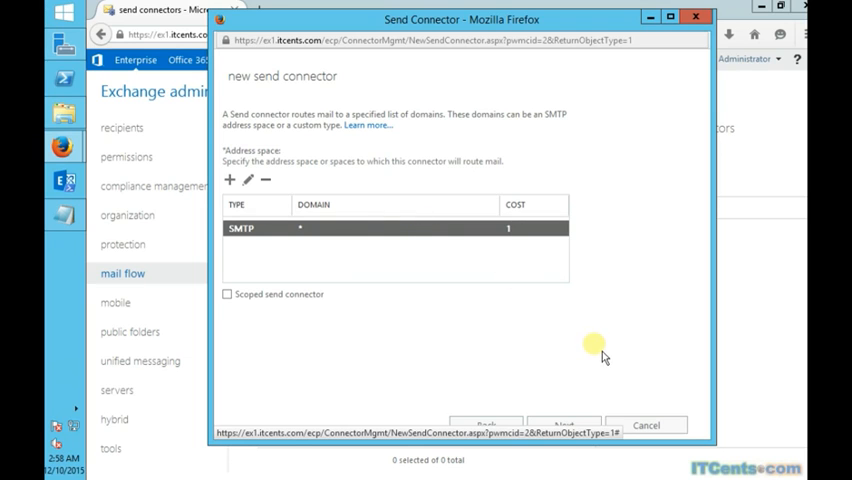
Step: Add EX1 as the source server and finish creating the send connector
left_click(564, 424)
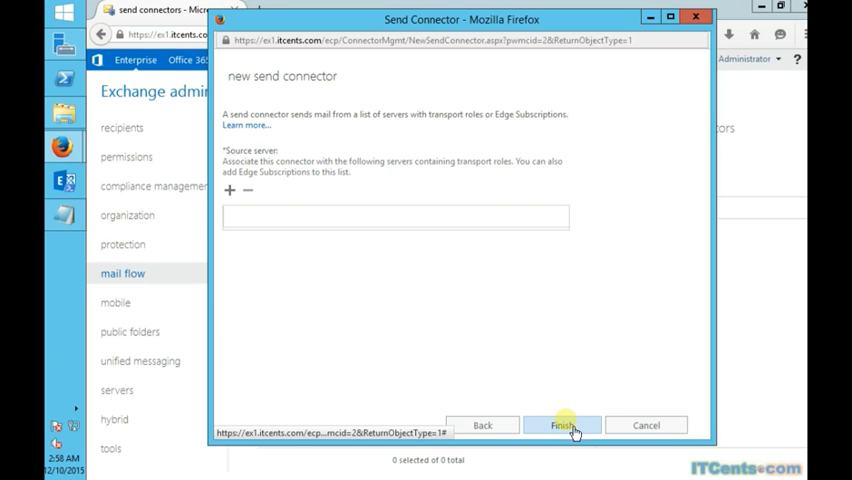
left_click(228, 192)
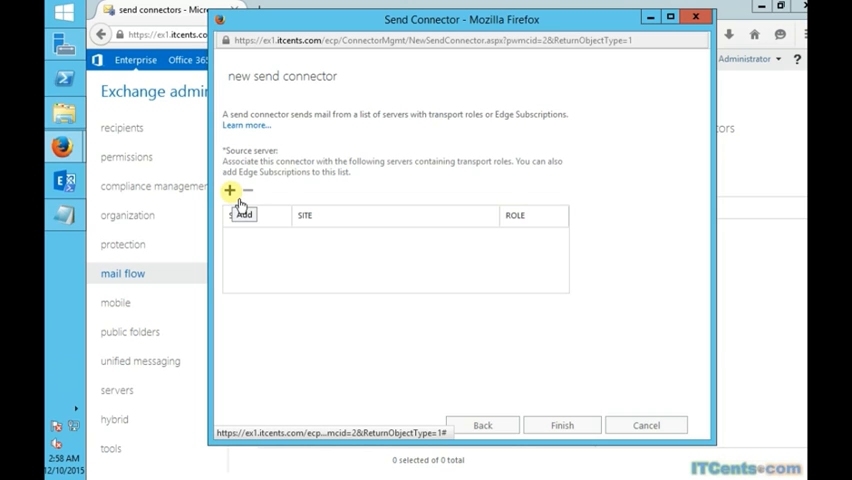
left_click(228, 190)
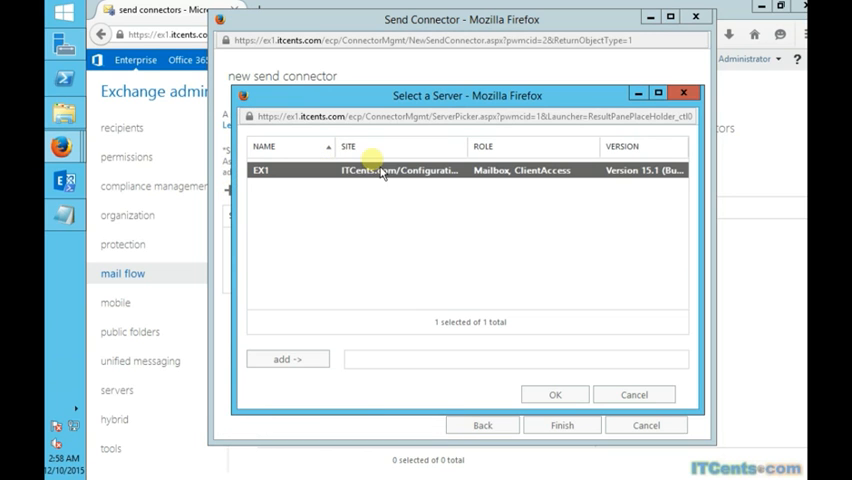
left_click(288, 358)
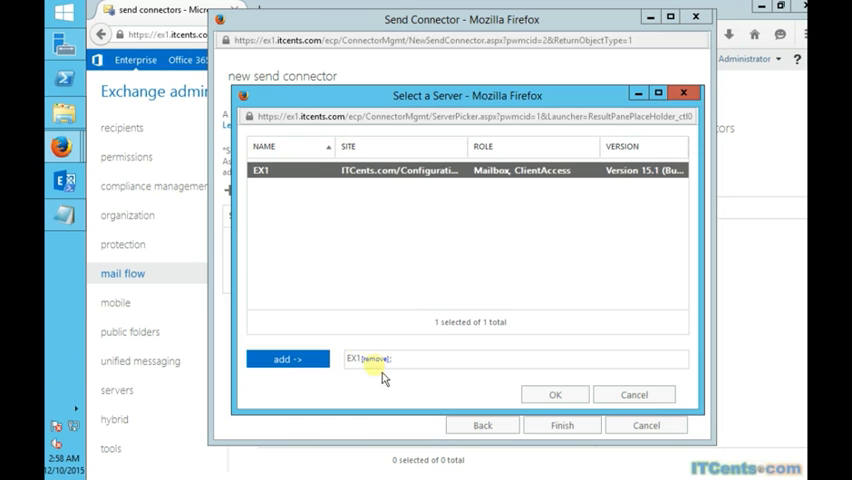
left_click(554, 394)
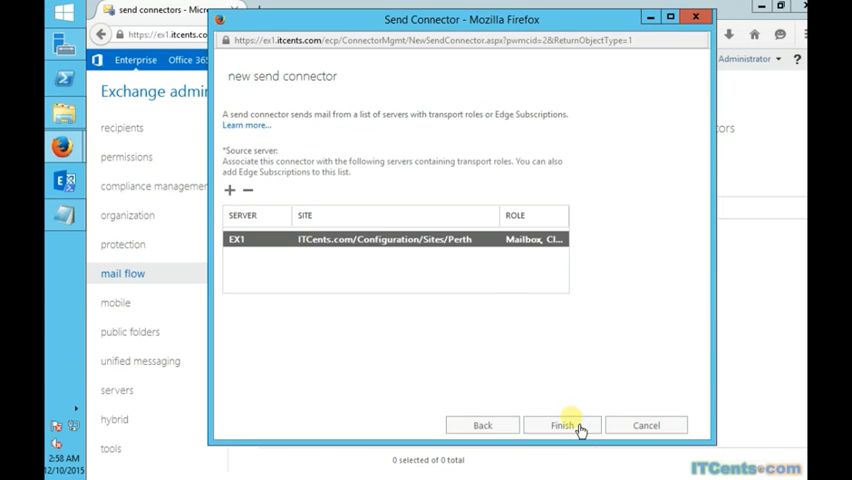
left_click(562, 424)
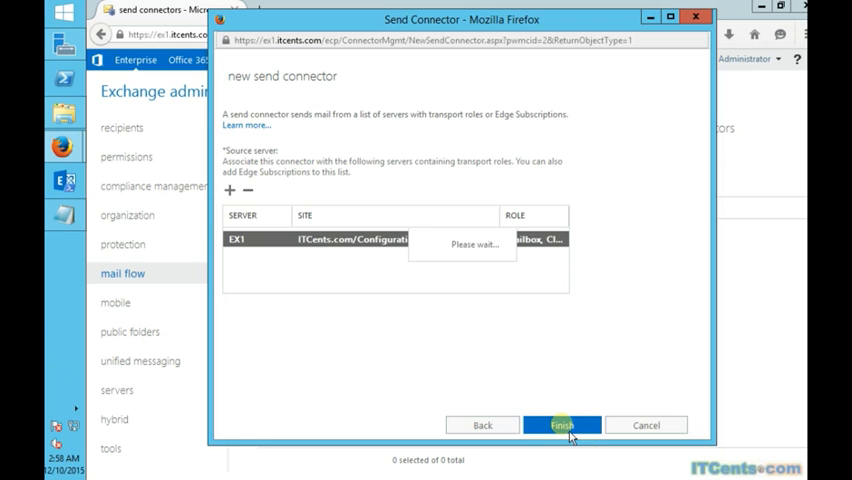
left_click(562, 424)
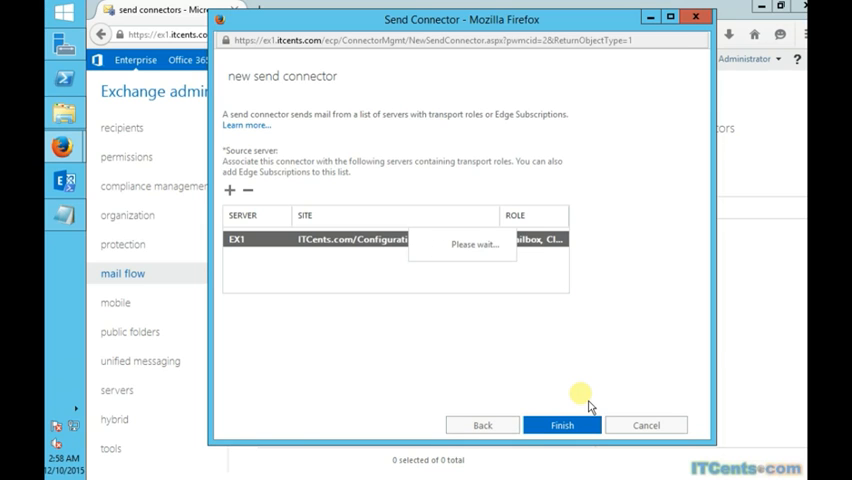
Step: Close the wizard and confirm 'Outbound Emails' is listed as enabled among the send connectors
left_click(562, 424)
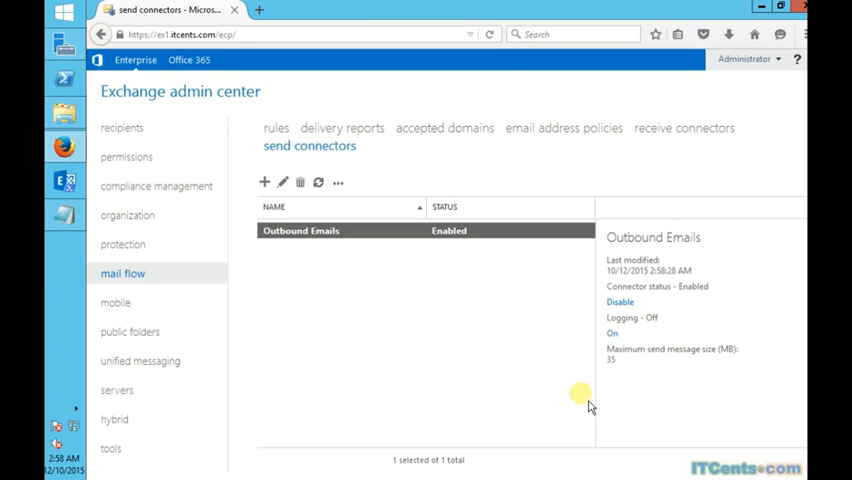
mouse_move(444, 264)
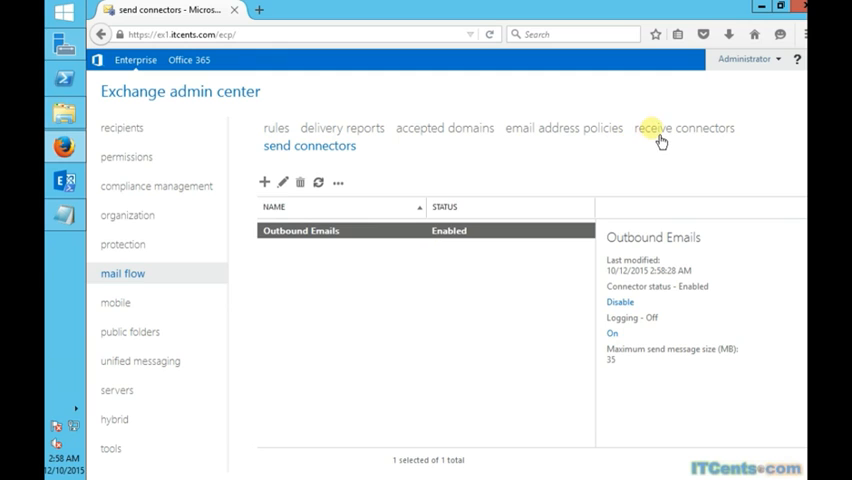
left_click(684, 128)
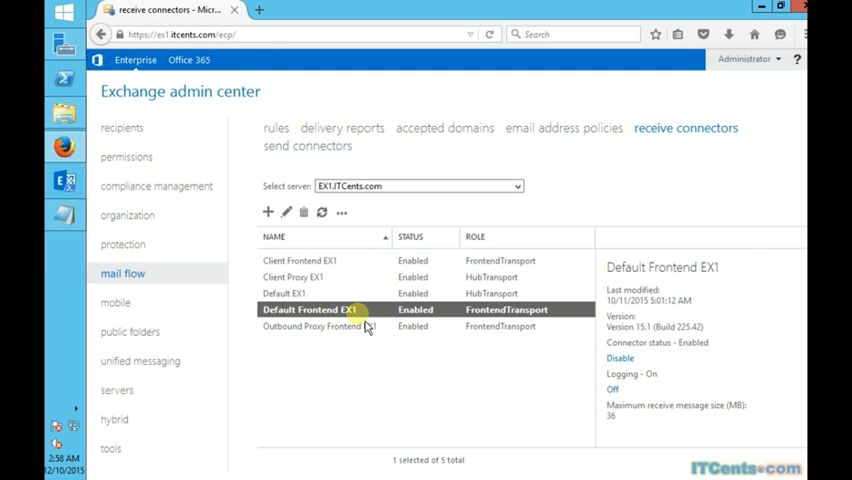
left_click(308, 144)
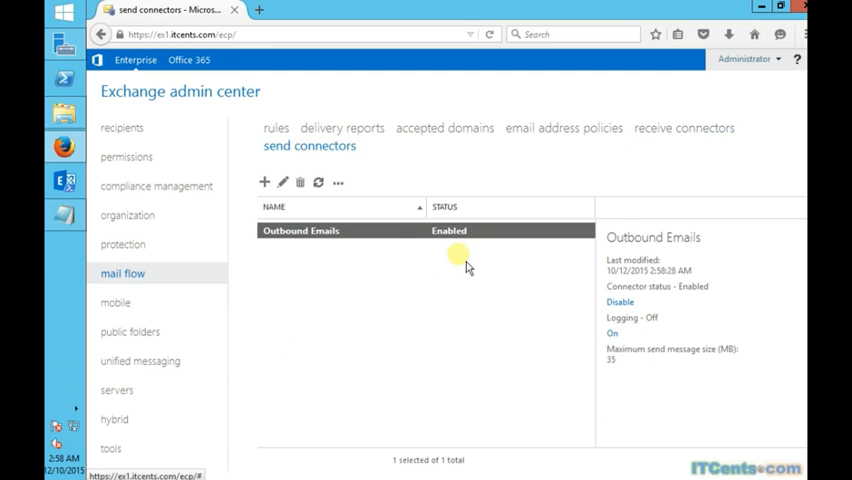